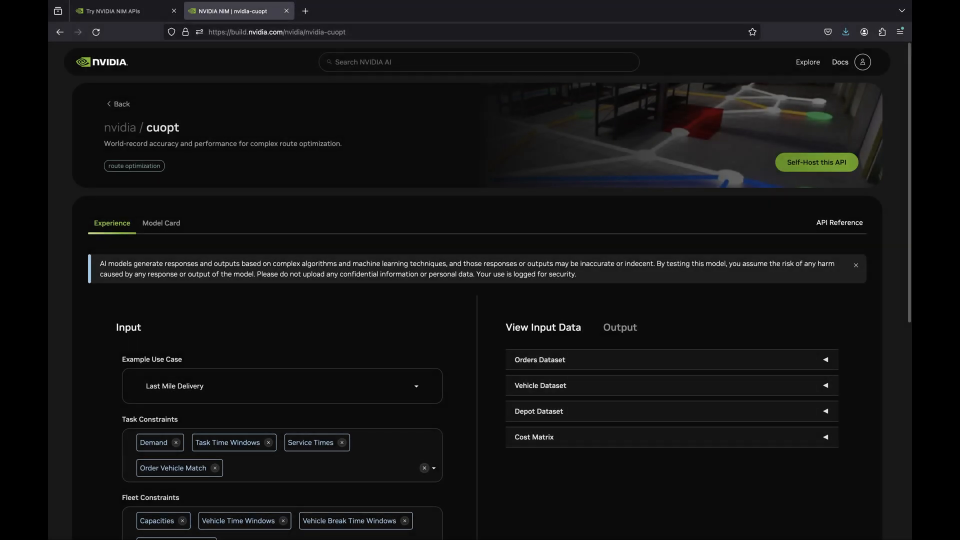
Preview the vehicle dataset, then set the solver time limit to 10 seconds.
scroll("down", 3)
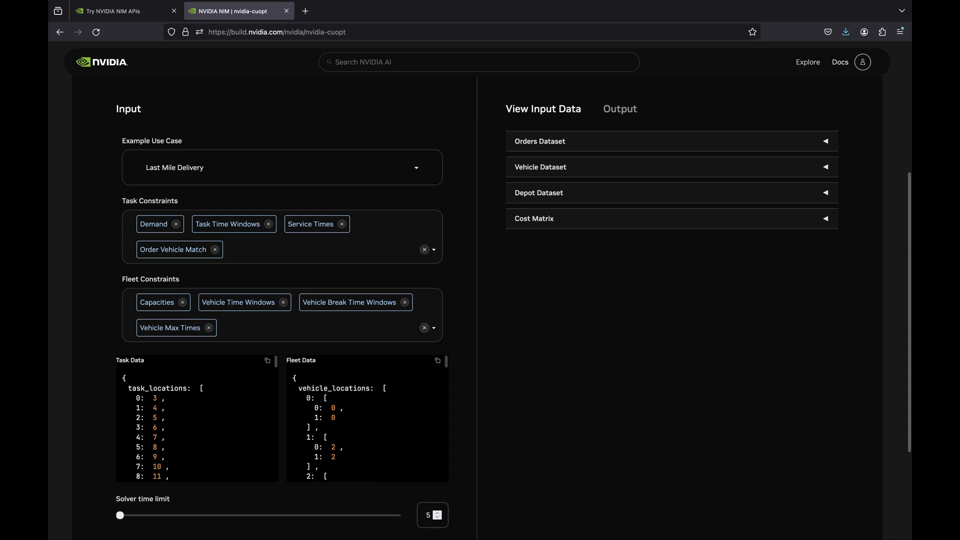
left_click(539, 141)
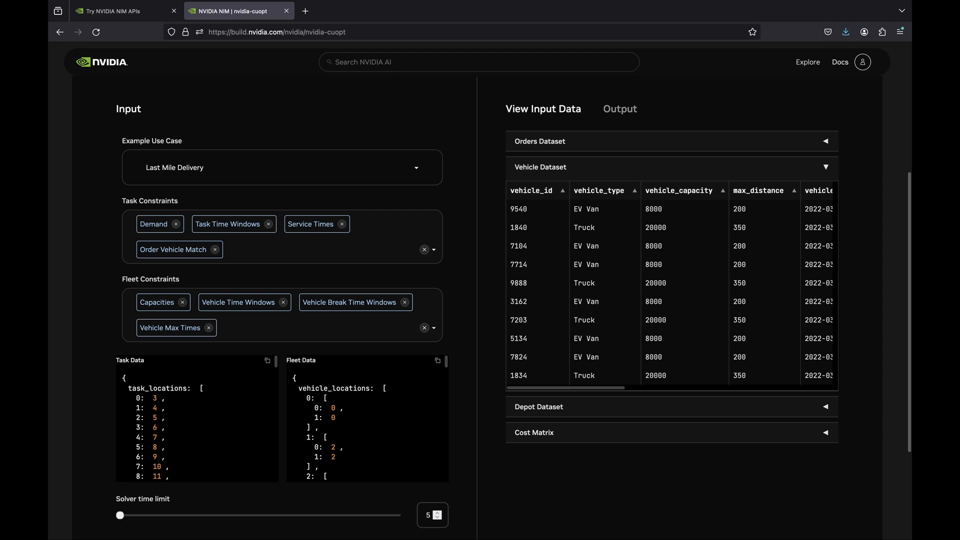
scroll("down", 3)
type("10")
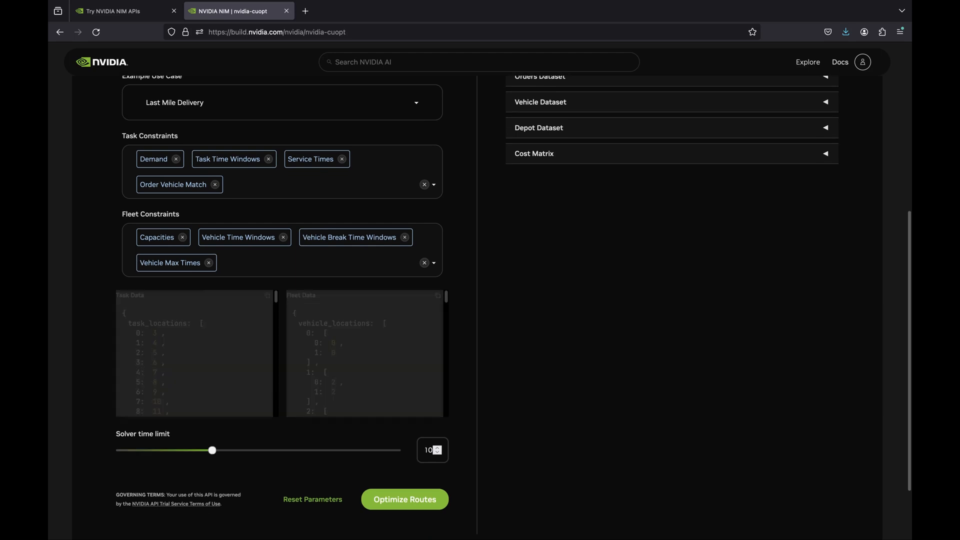
Run Optimize Routes for 9 vehicles costing 360.63, then switch to the Azure portal.
left_click(405, 499)
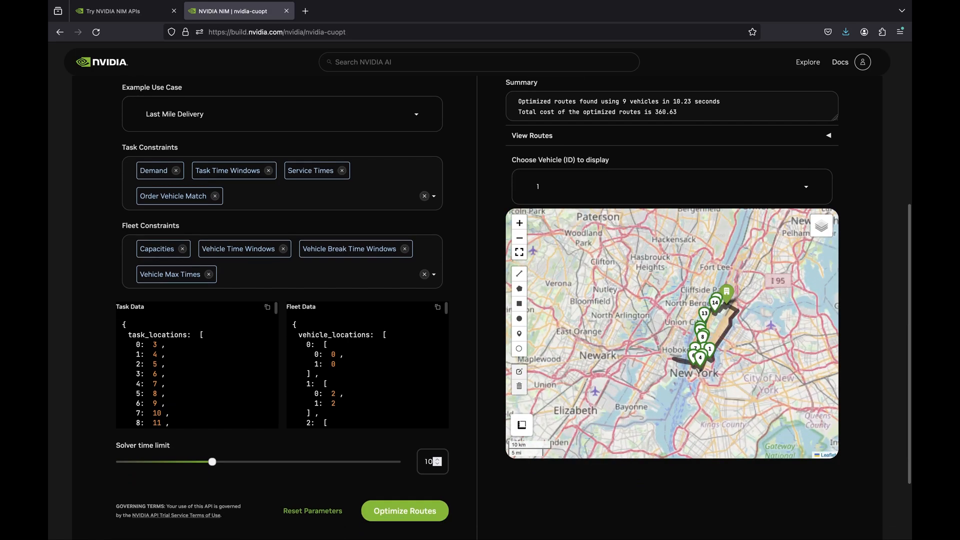
left_click(518, 222)
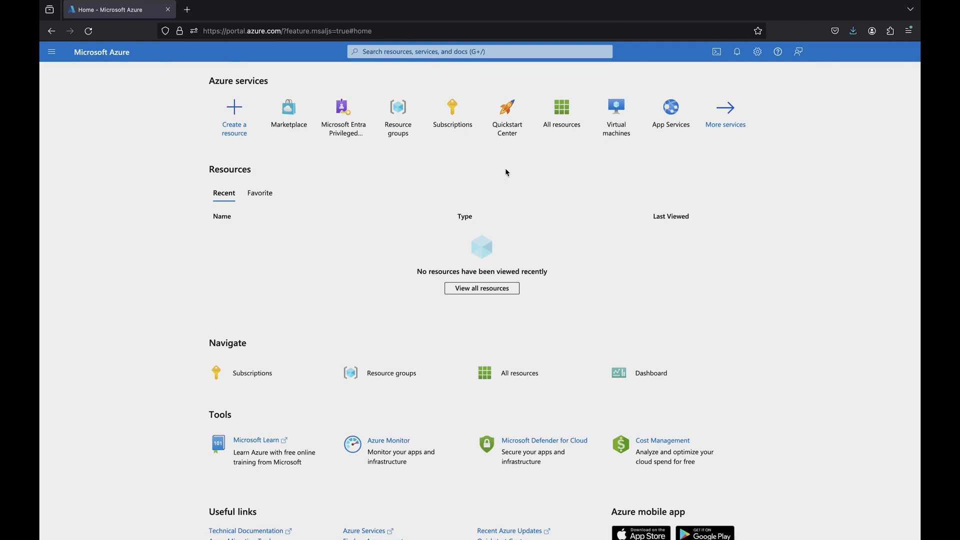
Search the Azure Marketplace for 'NVIDIA AI' and open the NVIDIA AI Enterprise VM offer.
left_click(288, 109)
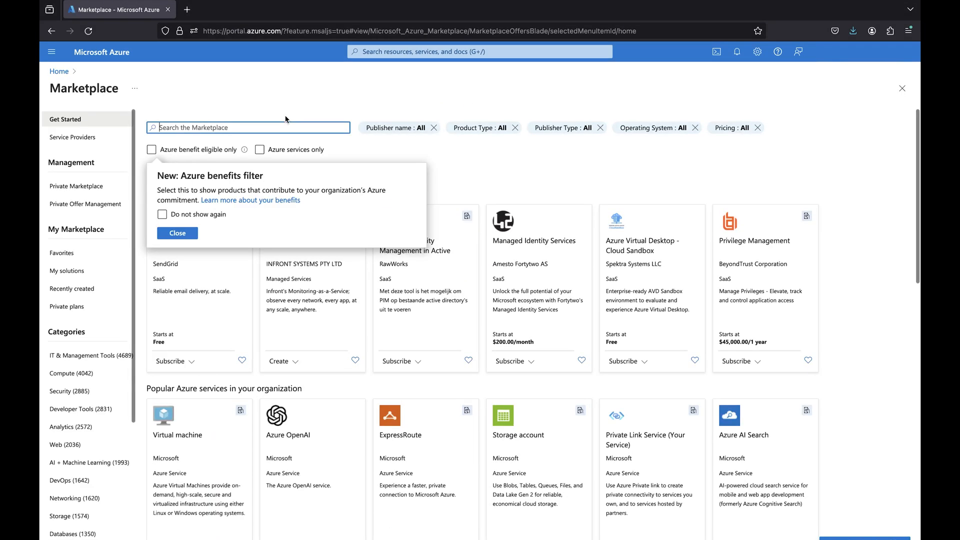
left_click(177, 233)
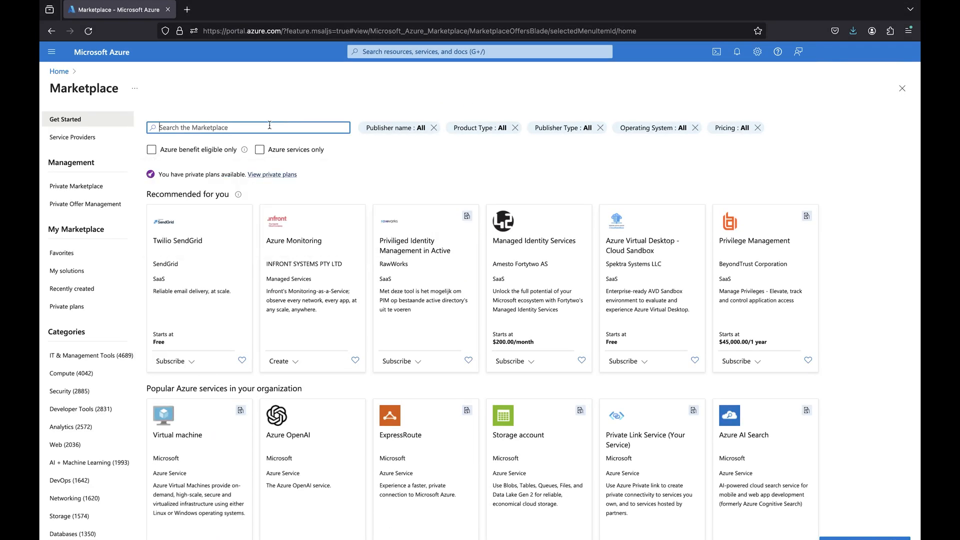
type("N")
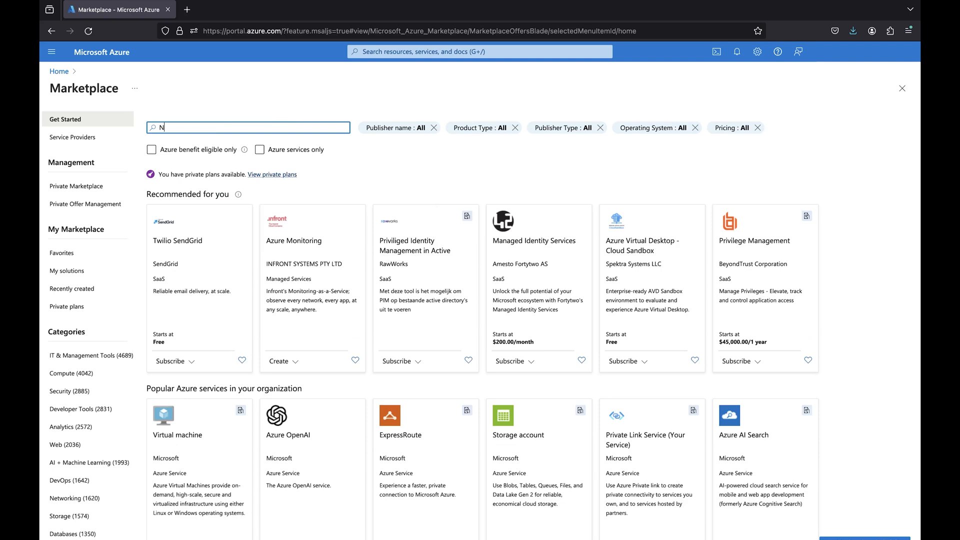
type("NVIDIA AI")
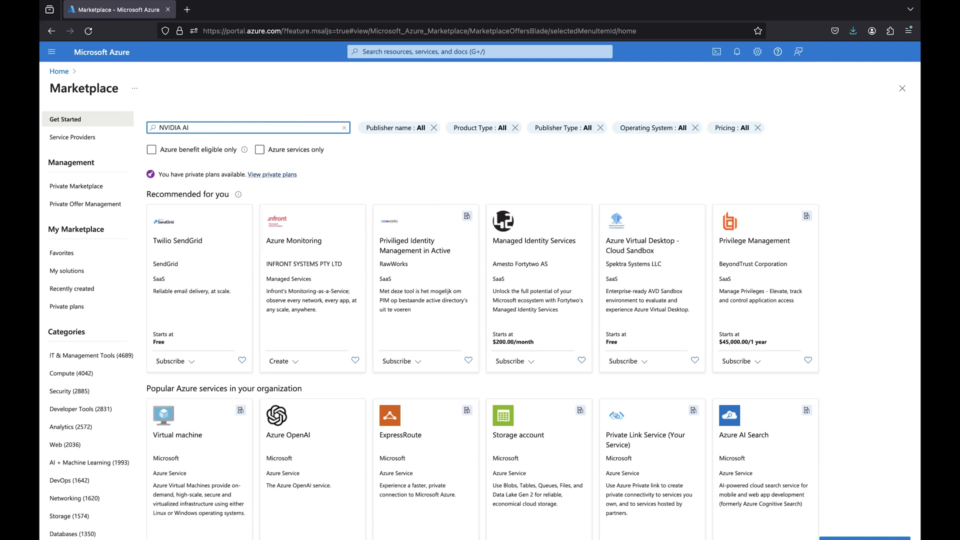
key("Return")
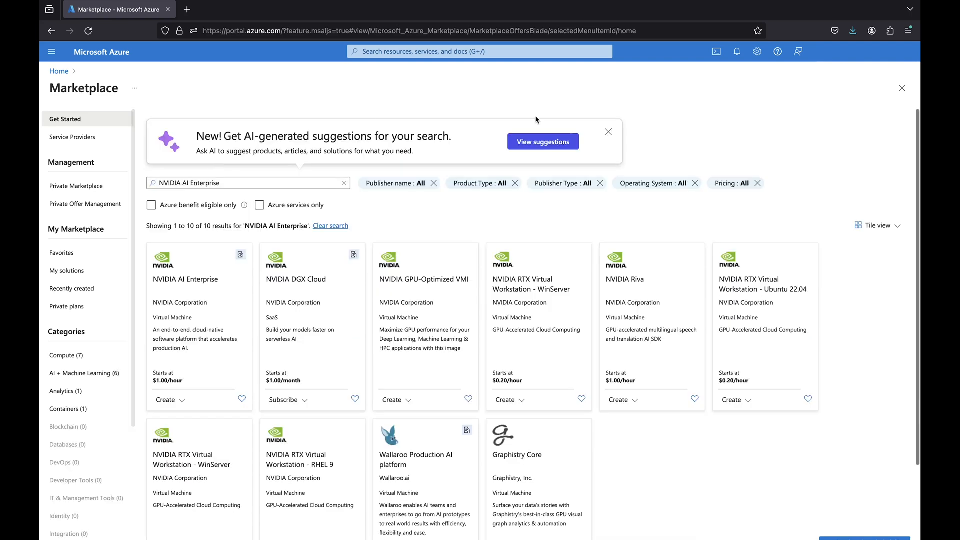
left_click(186, 279)
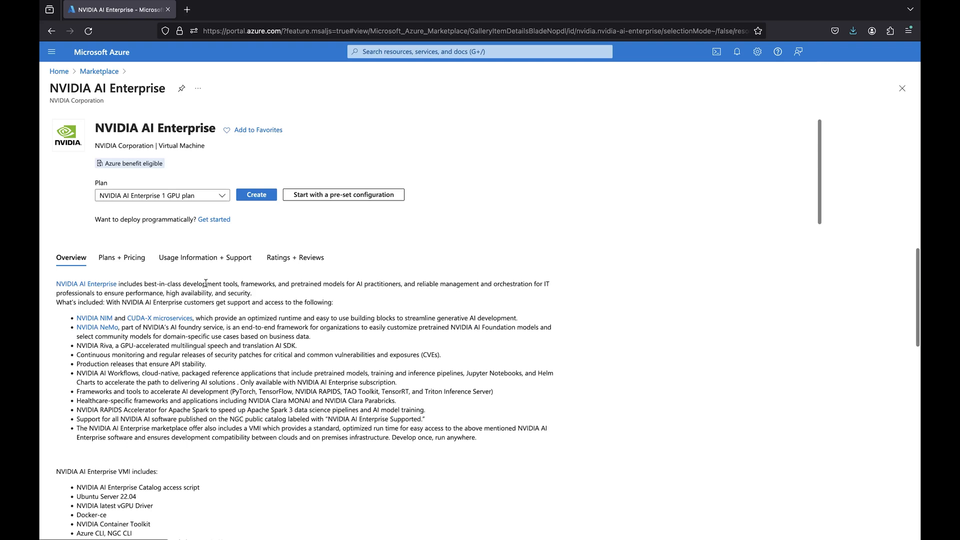
Create a 1 GPU plan NVIDIA AI Enterprise VM, pass validation, and submit it.
left_click(256, 194)
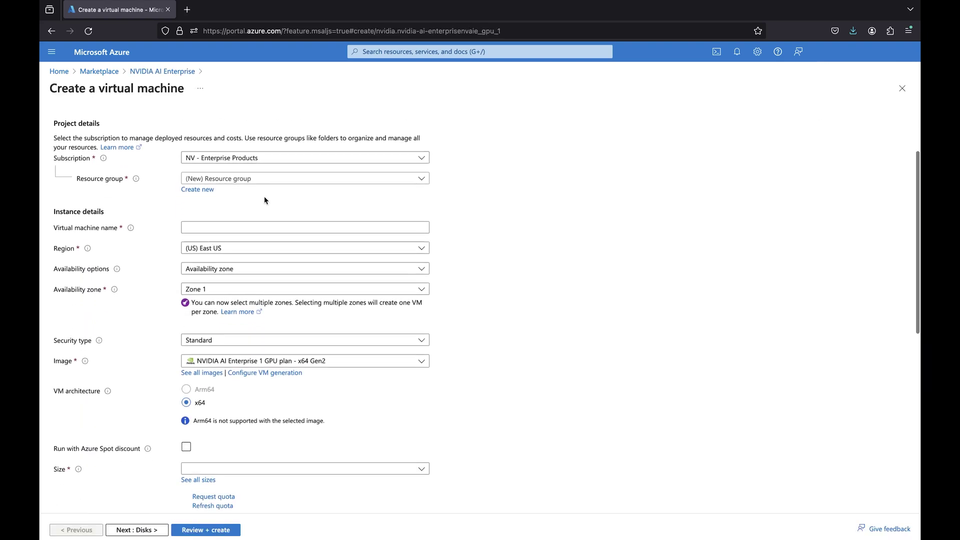
scroll("down", 3)
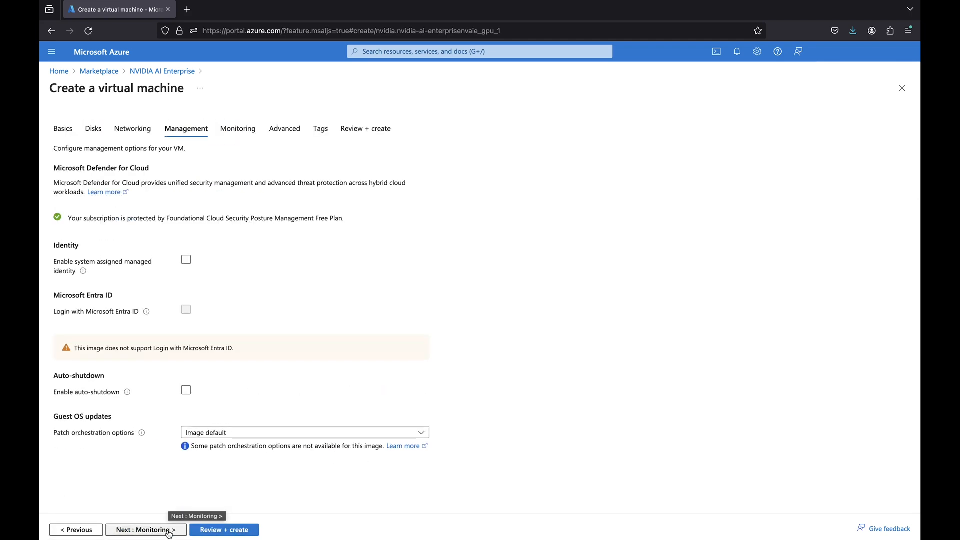
left_click(223, 530)
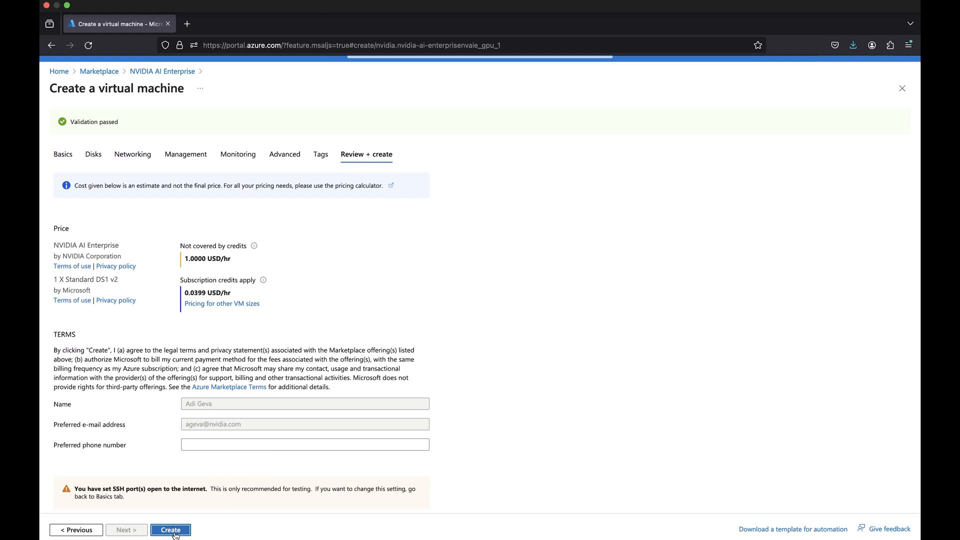
left_click(170, 530)
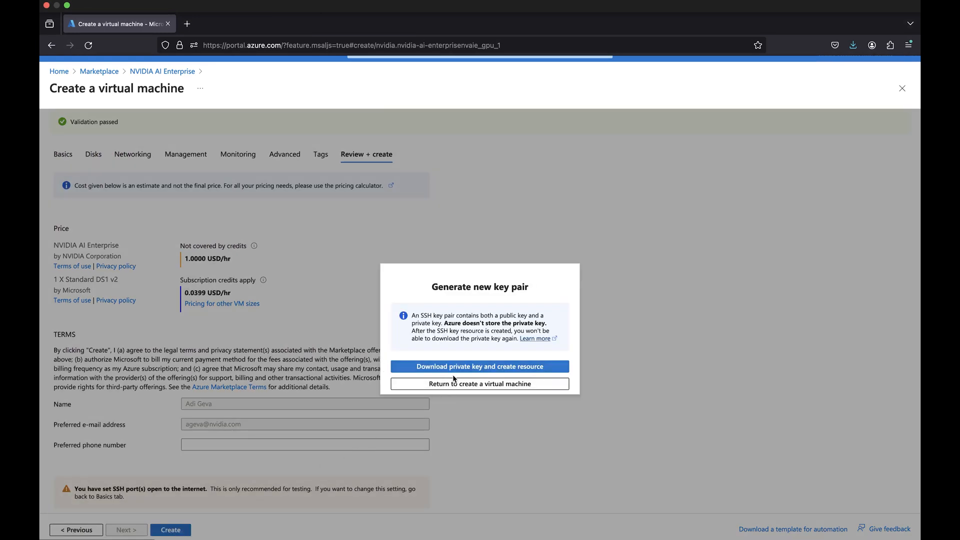
Download the generated SSH private key and deploy the NVIDIA AI Enterprise VM.
left_click(480, 366)
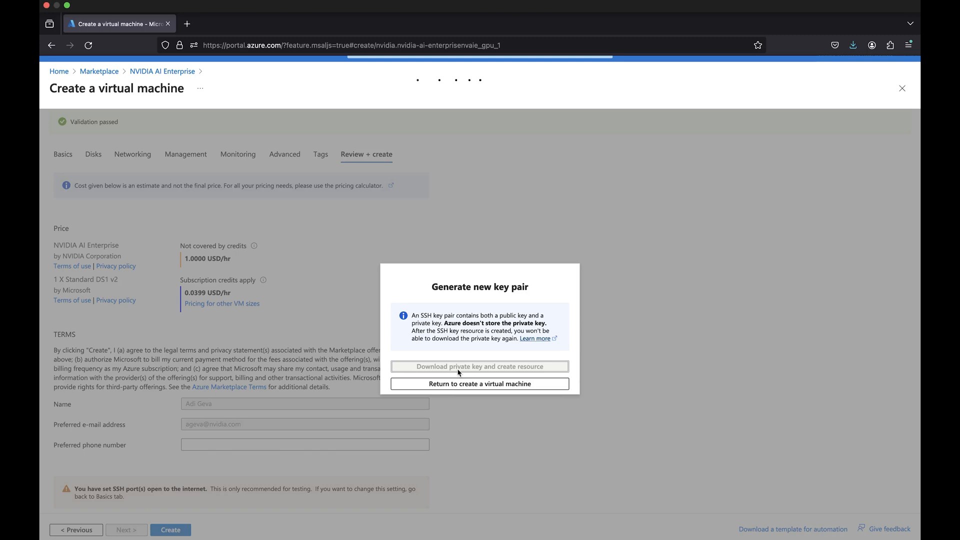
left_click(479, 366)
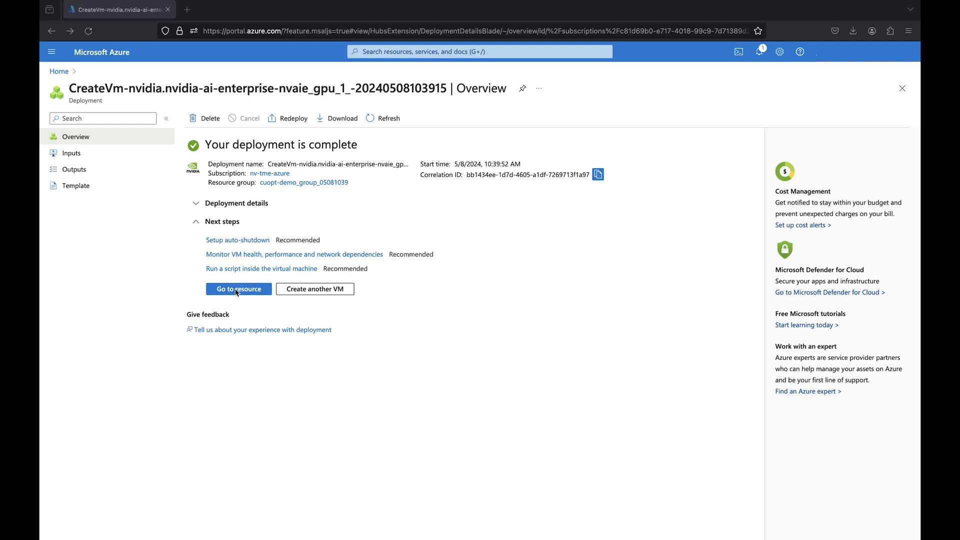
Open the cuopt-demo VM resource and choose Connect to reach it directly.
left_click(239, 288)
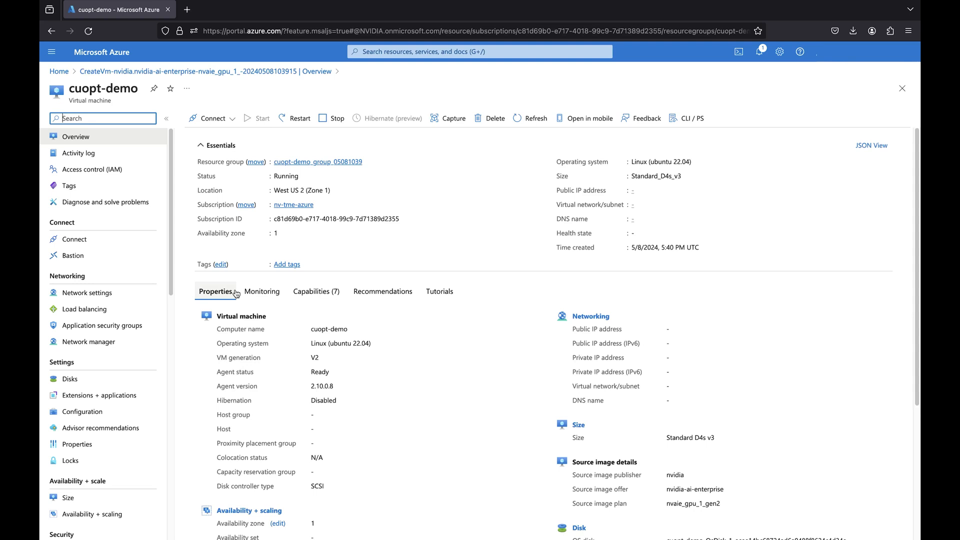
left_click(529, 117)
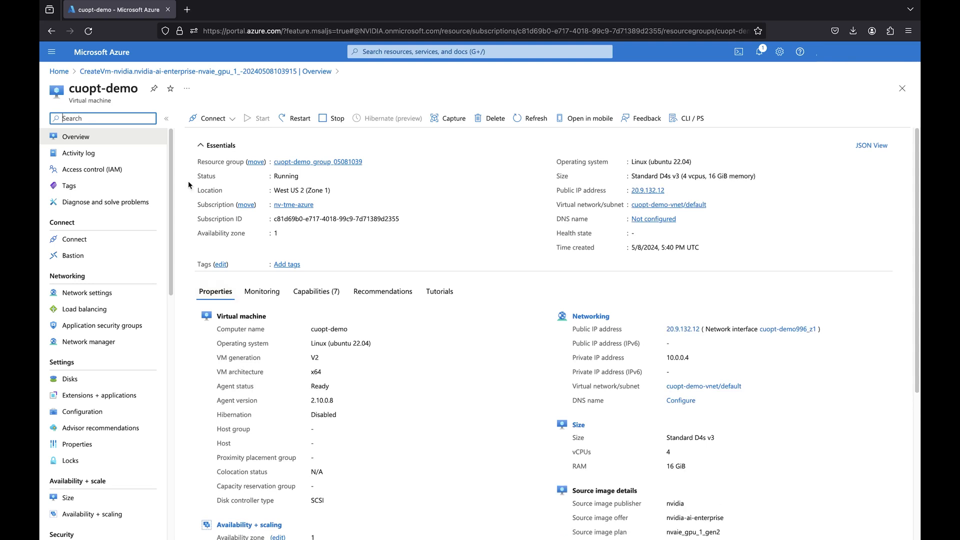
left_click(208, 118)
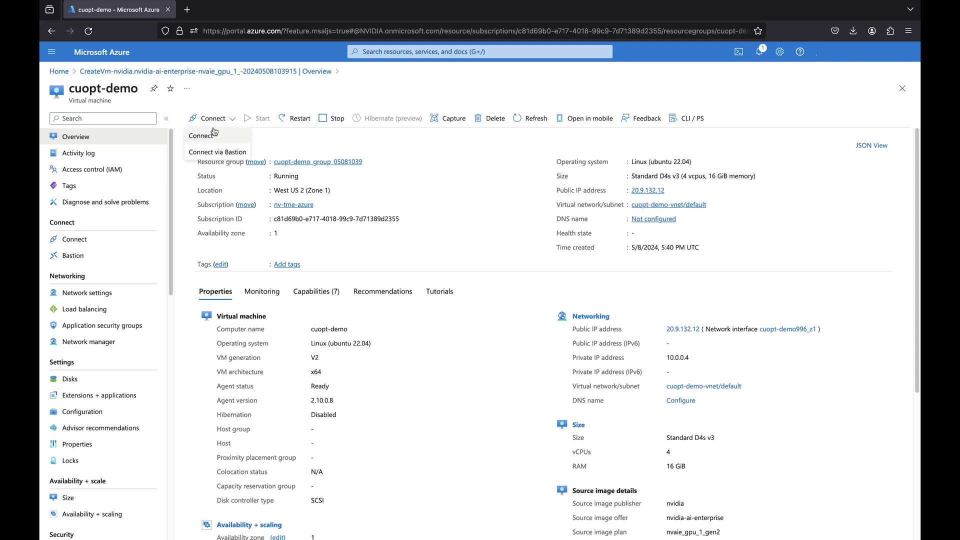
left_click(201, 135)
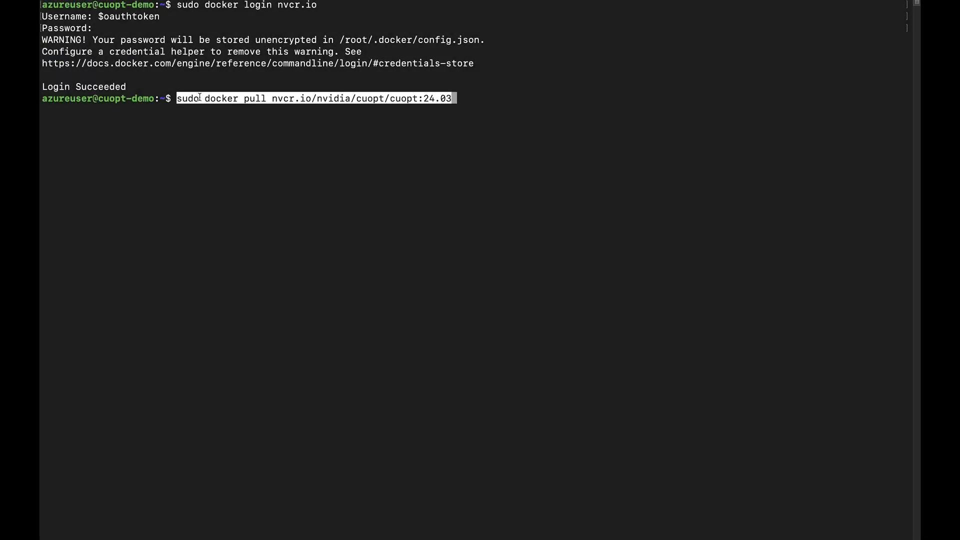
Pull the nvcr.io/nvidia/cuopt/cuopt:24.03 image and enter a curl request to the local routes endpoint.
key("Return")
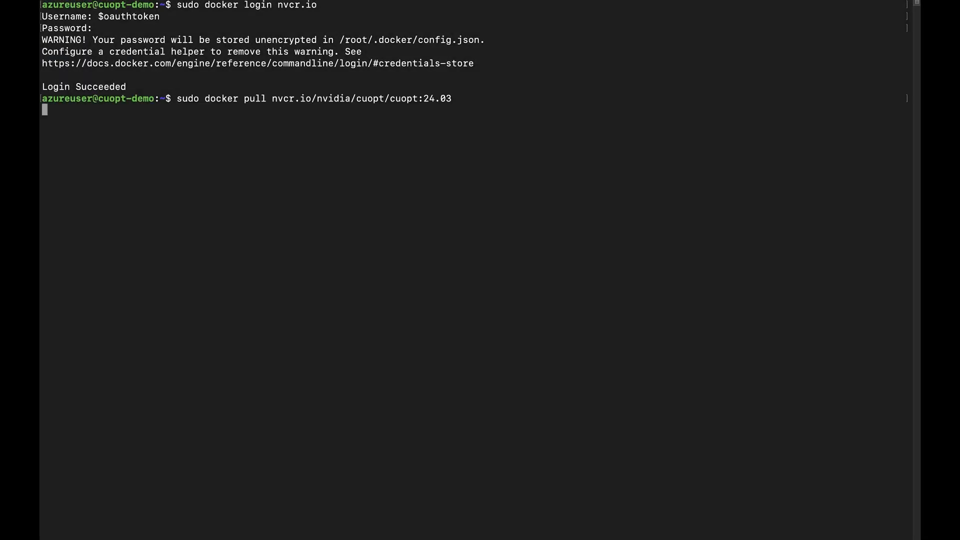
key("Return")
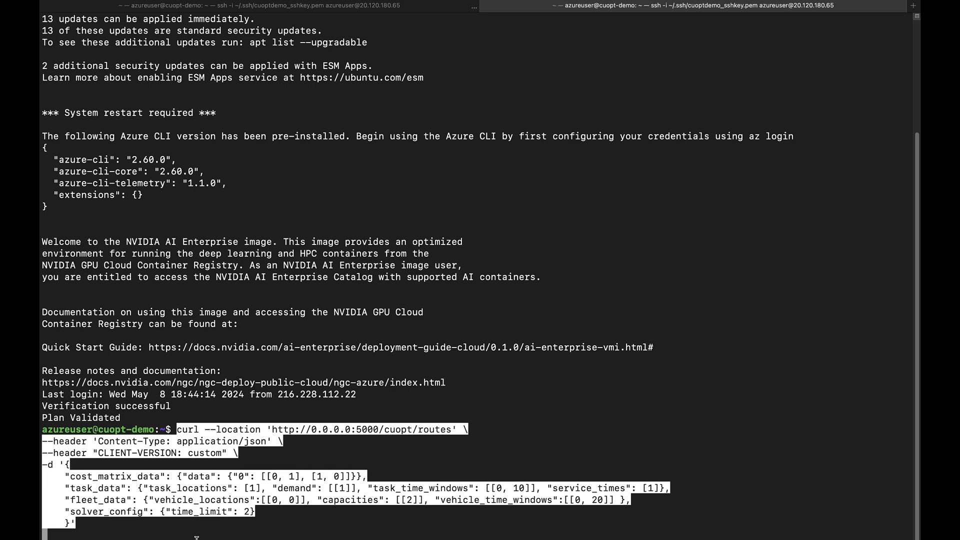
key("Return")
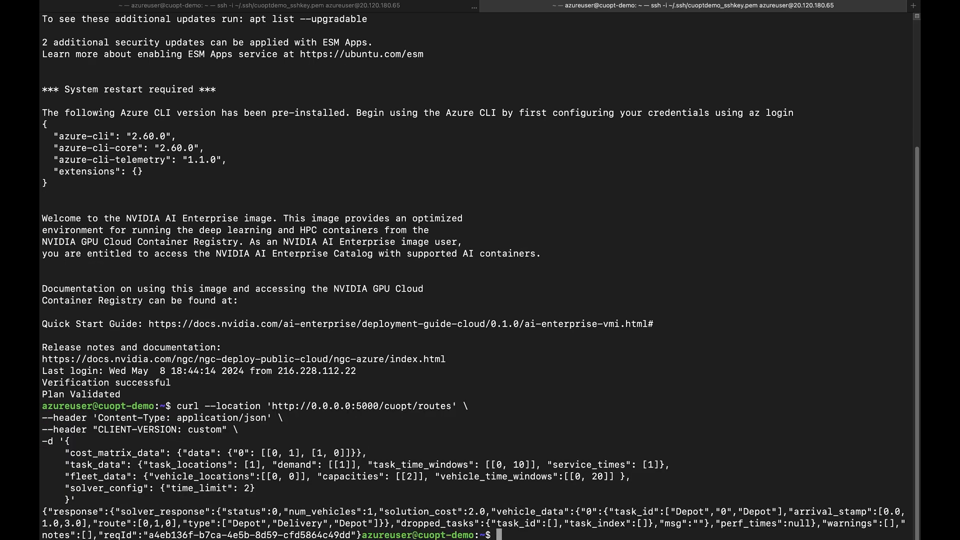